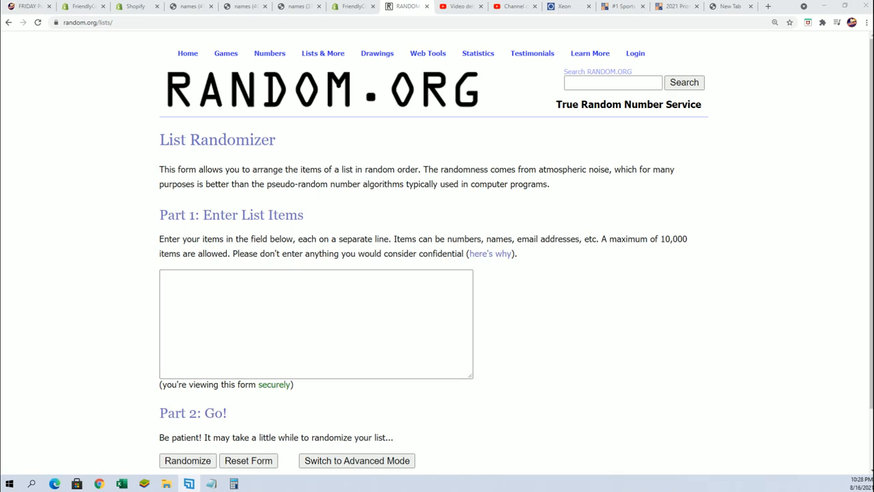
mouse_move(870, 205)
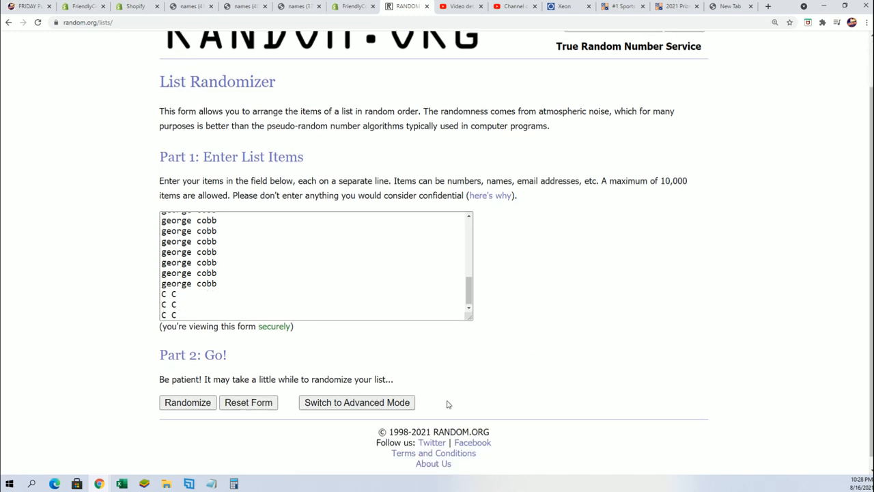
- Randomize the 32 owner names and reshuffle them six more times with Again!
click(187, 401)
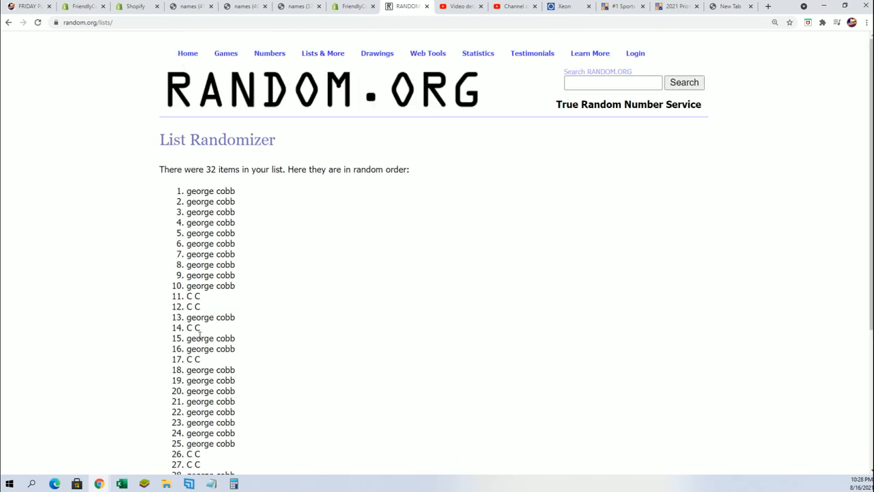
scroll(down, 3)
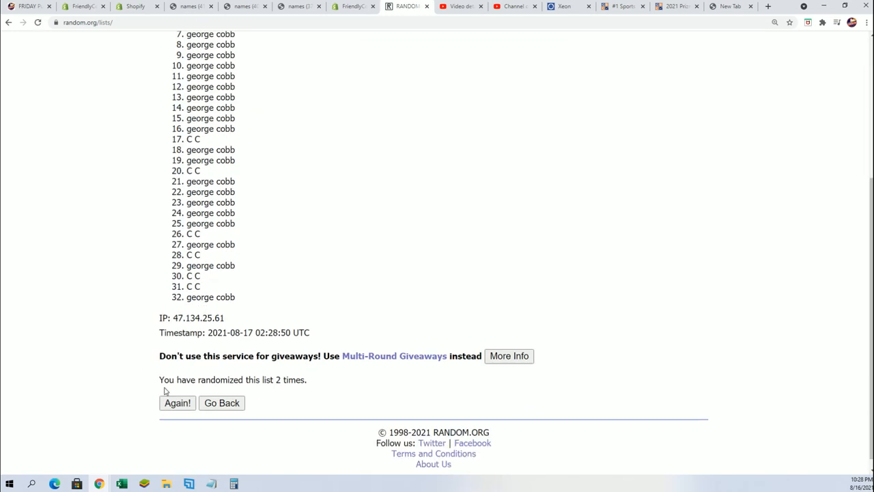
click(178, 403)
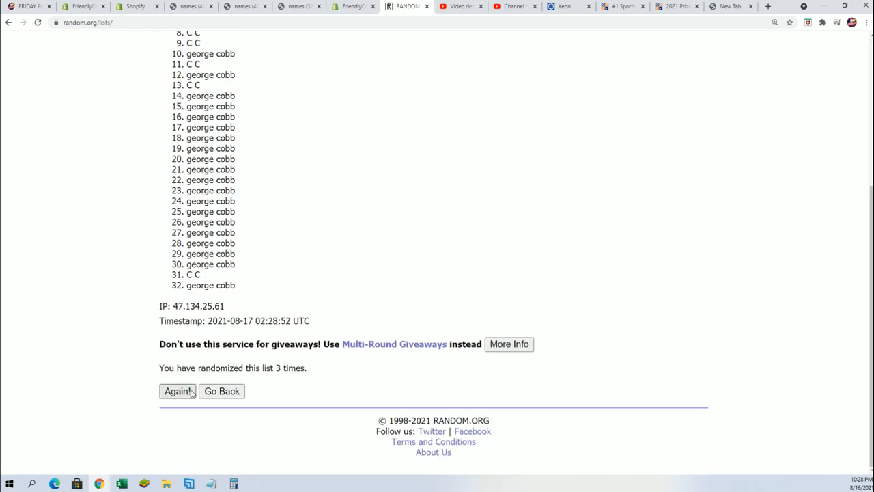
click(177, 391)
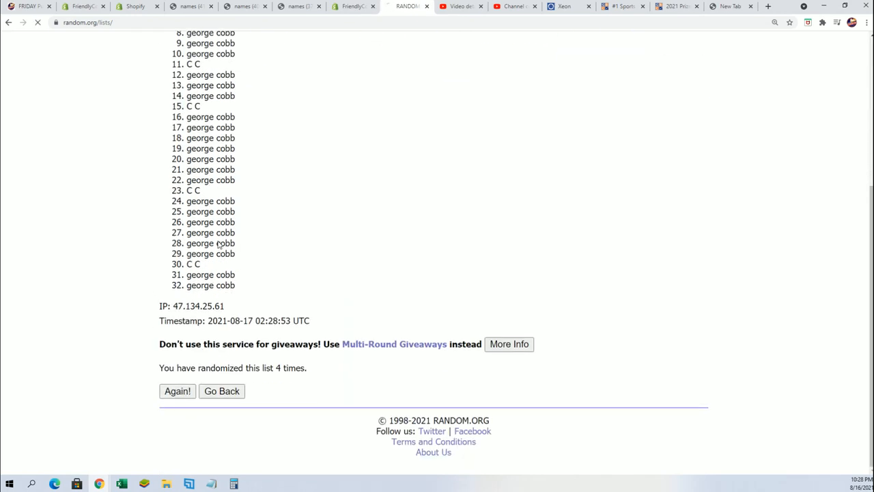
click(178, 391)
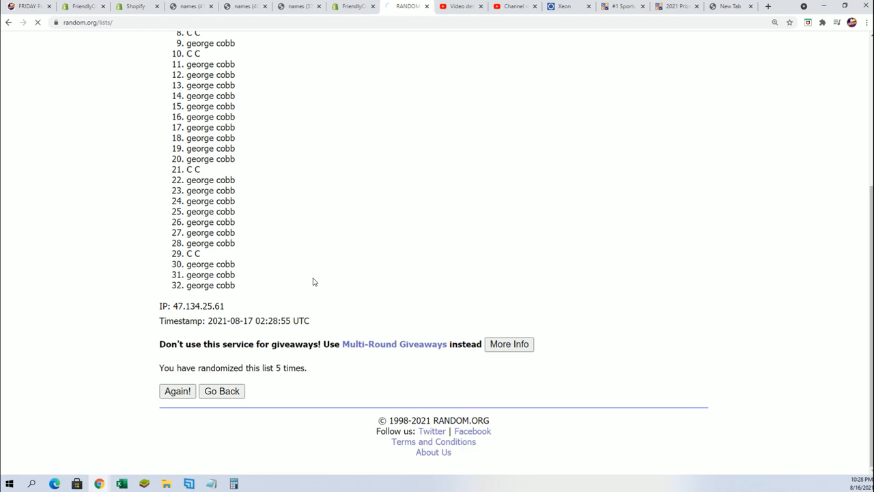
click(177, 390)
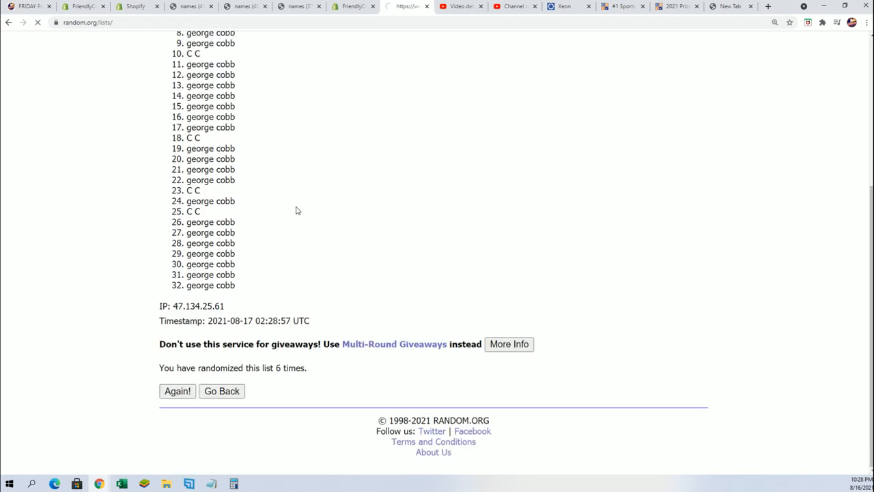
click(177, 391)
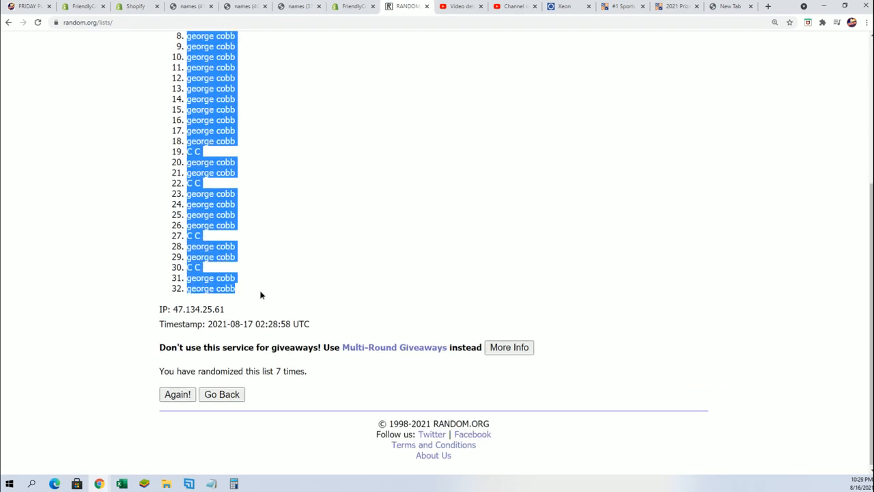
mouse_move(397, 369)
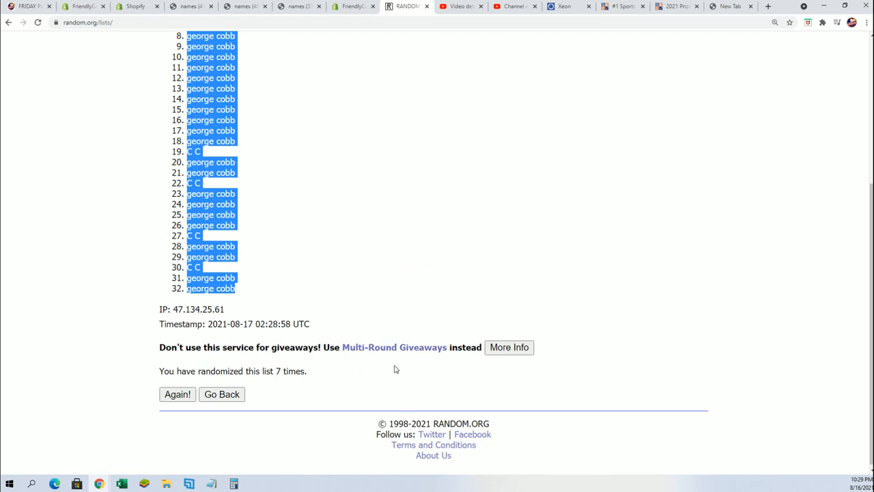
scroll(up, 3)
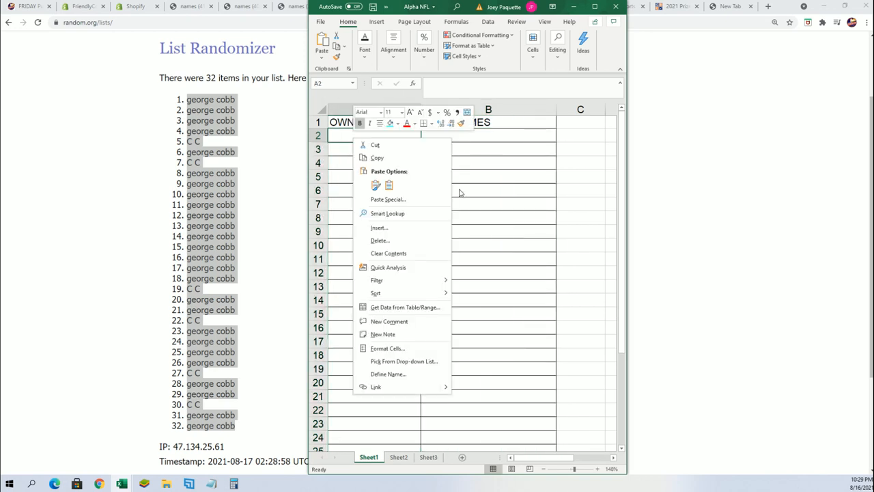
- Paste the shuffled owner names into A2 as unformatted text and zoom out to see all 32
click(387, 199)
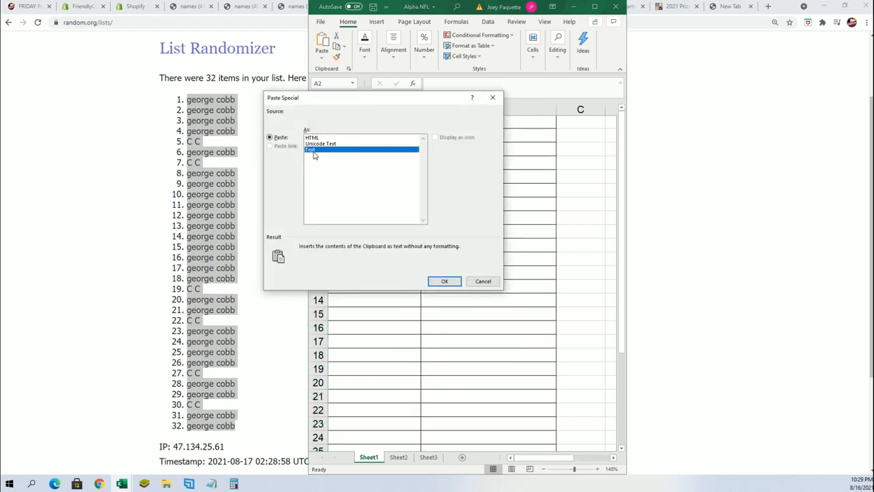
click(444, 281)
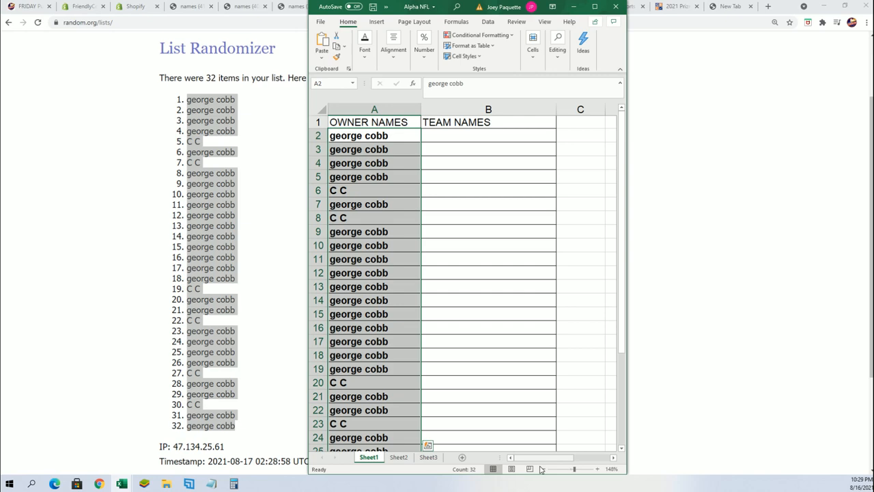
click(549, 472)
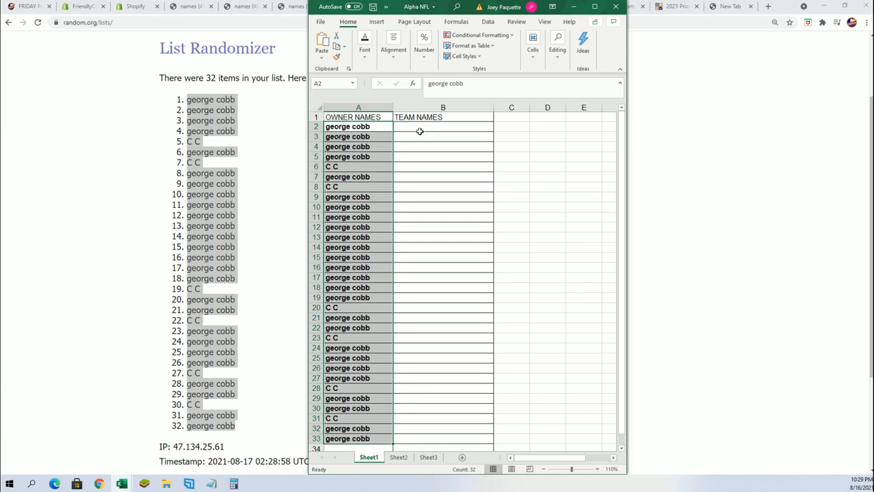
click(443, 126)
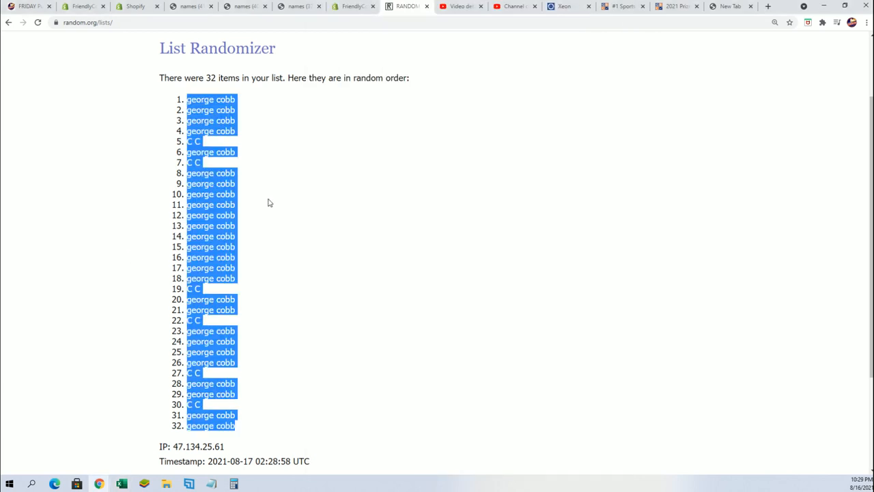
- Go back in the randomizer and copy the 32 NFL team names from Notepad
click(322, 52)
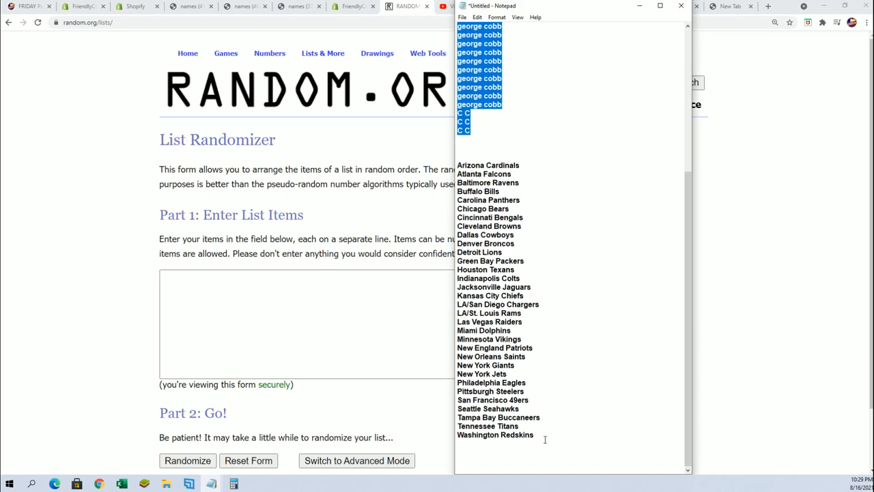
right_click(543, 202)
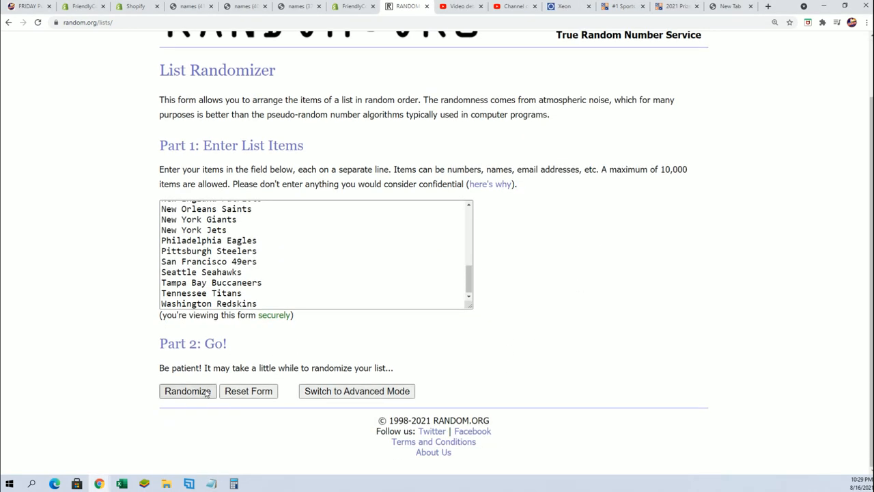
- Randomize the 32 team names, reshuffle six more times, and select the final list
click(187, 390)
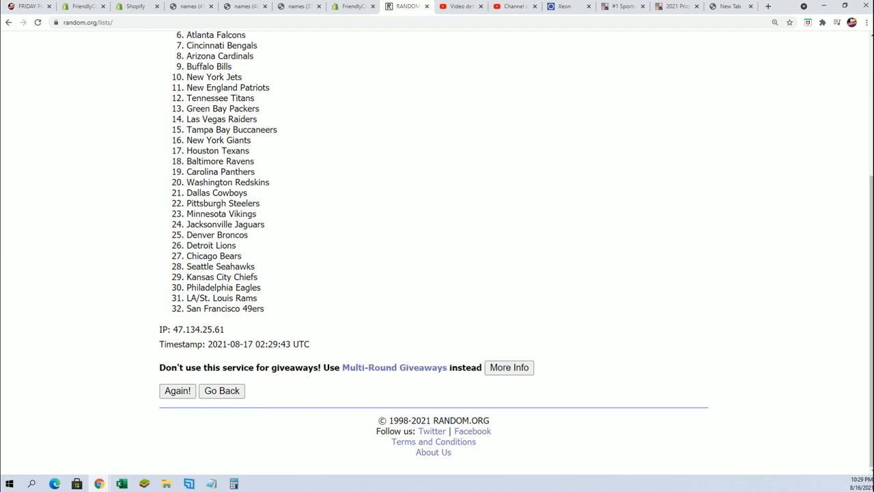
click(178, 391)
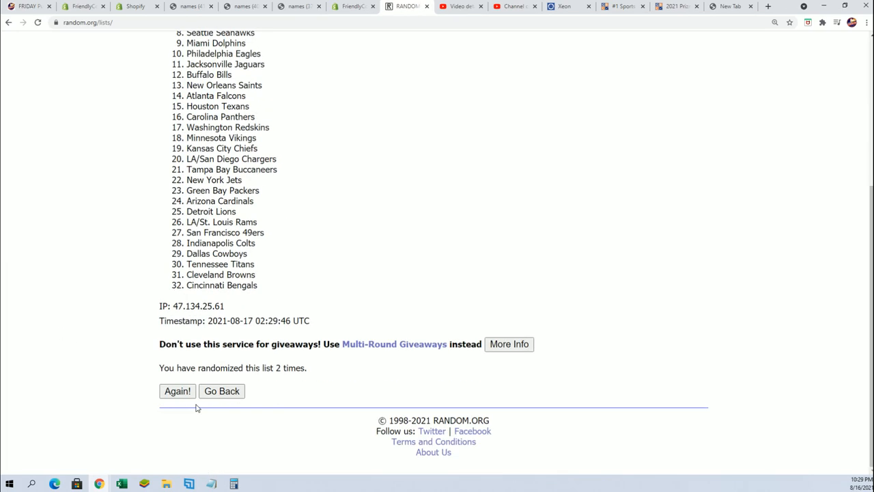
click(177, 391)
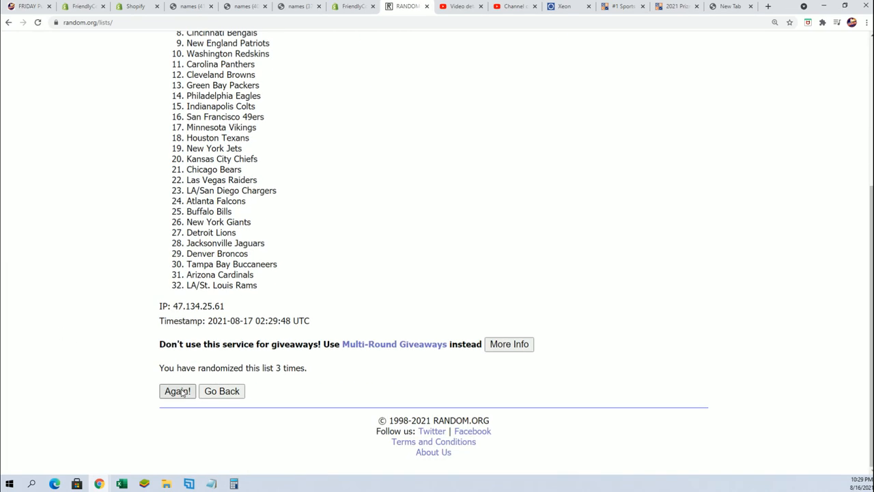
click(177, 391)
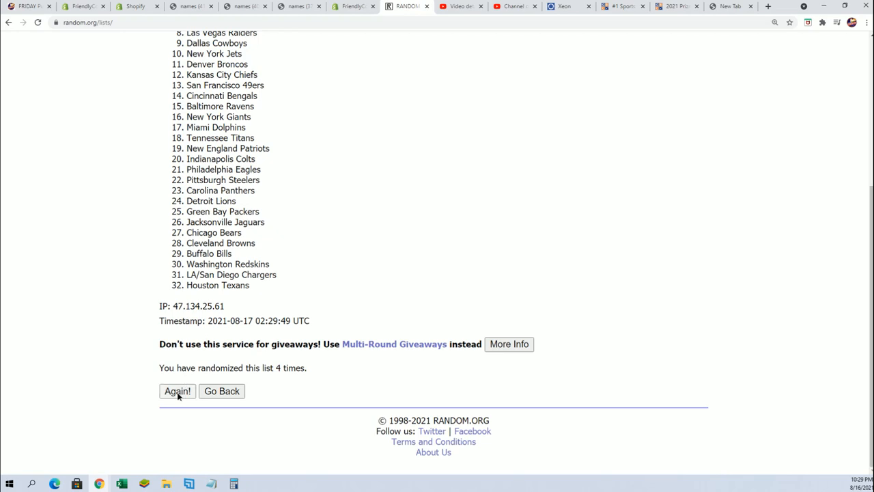
click(177, 390)
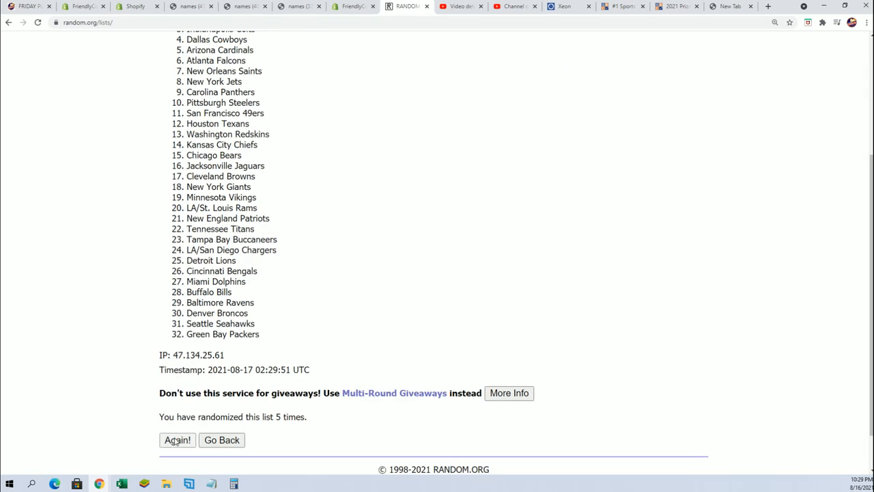
click(178, 440)
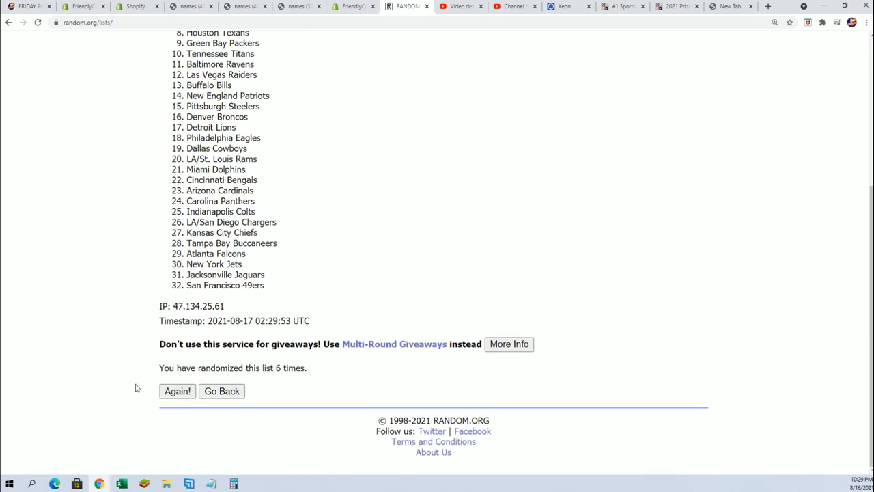
click(177, 390)
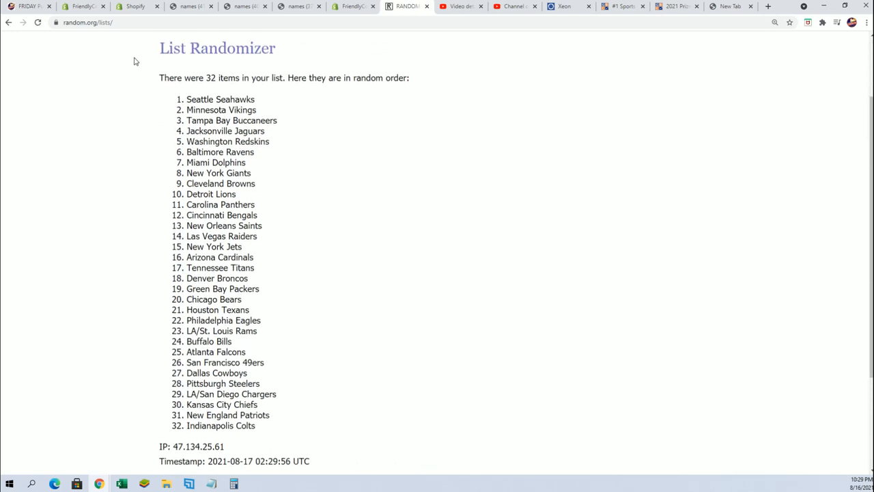
drag(186, 99, 257, 426)
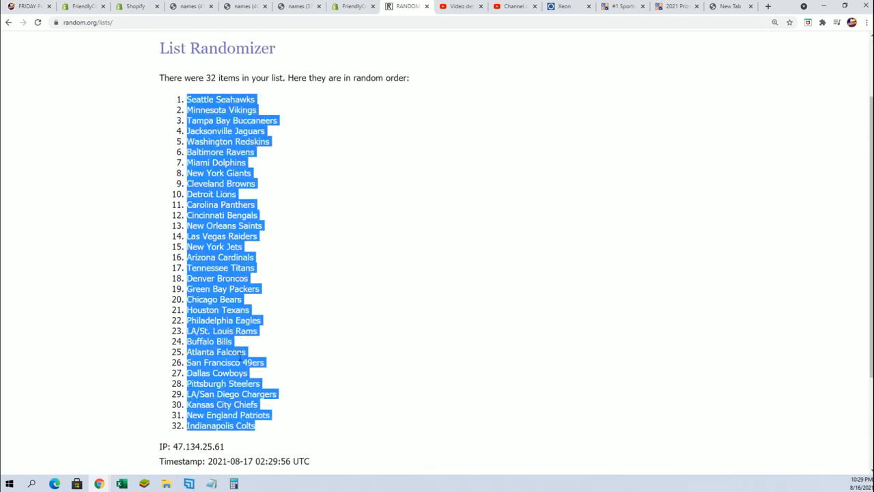
scroll(down, 3)
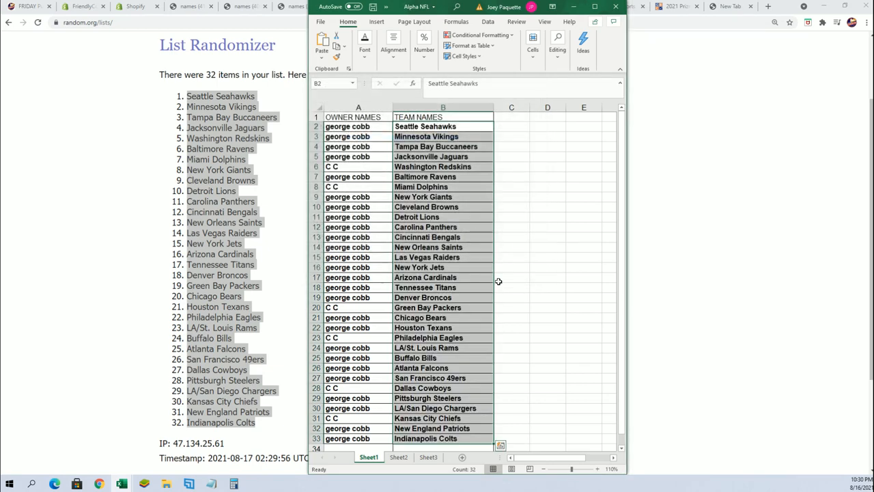
mouse_move(486, 303)
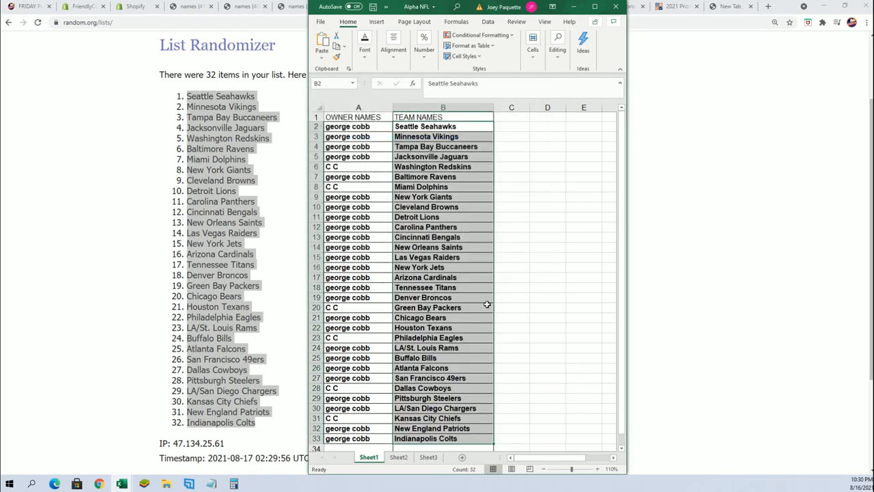
mouse_move(419, 186)
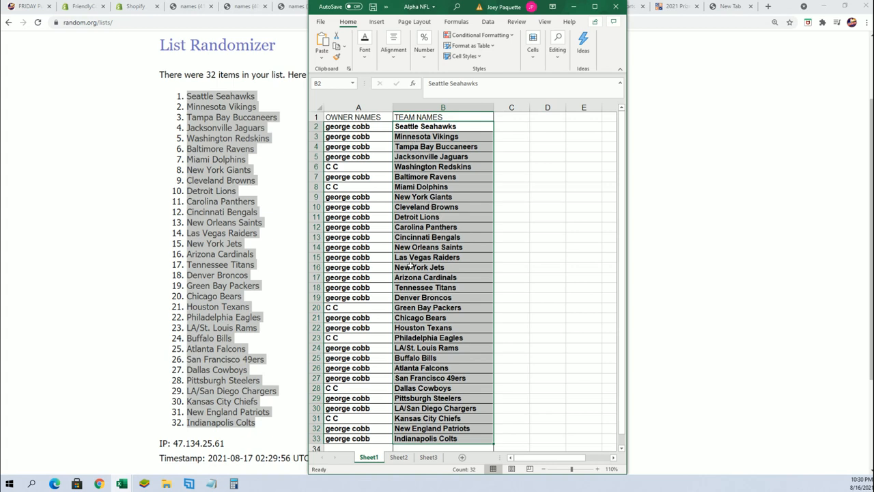
mouse_move(430, 257)
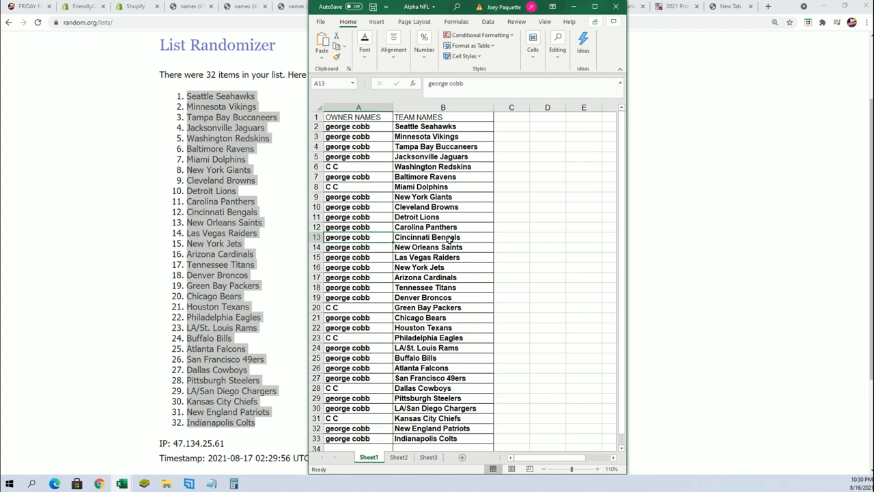
mouse_move(437, 358)
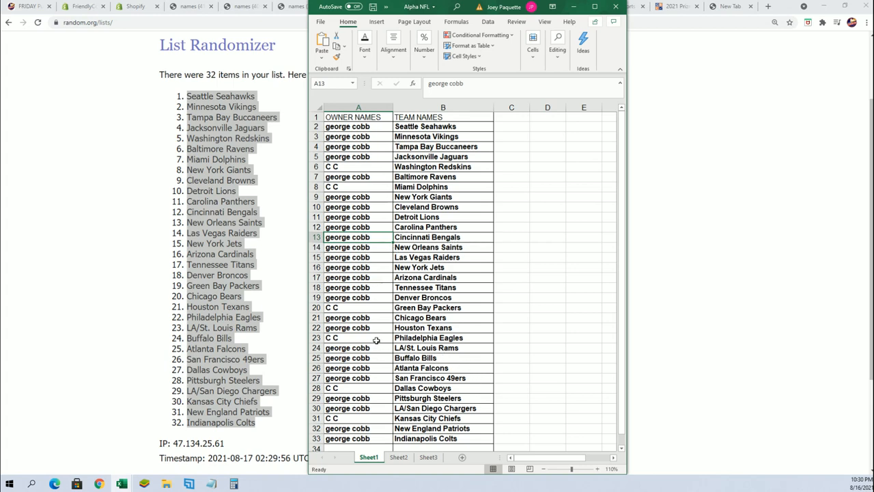
- Review the pasted team pairings, checking the owner in row 23
click(347, 338)
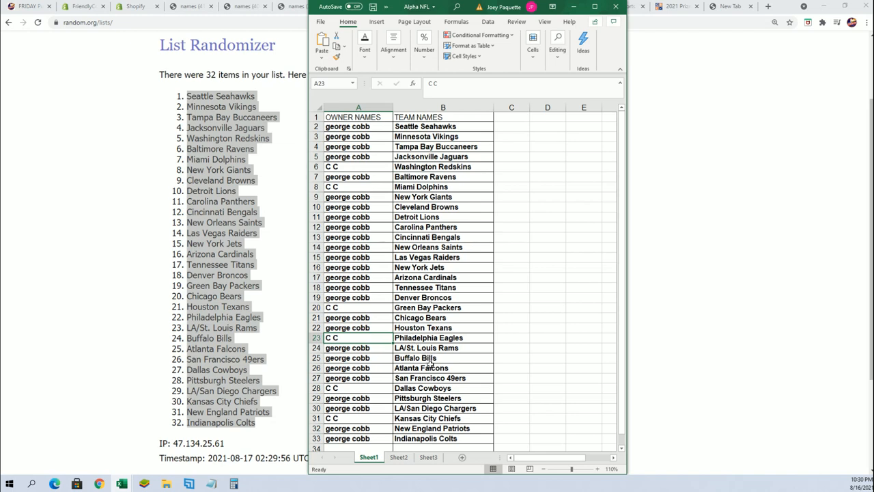
mouse_move(461, 451)
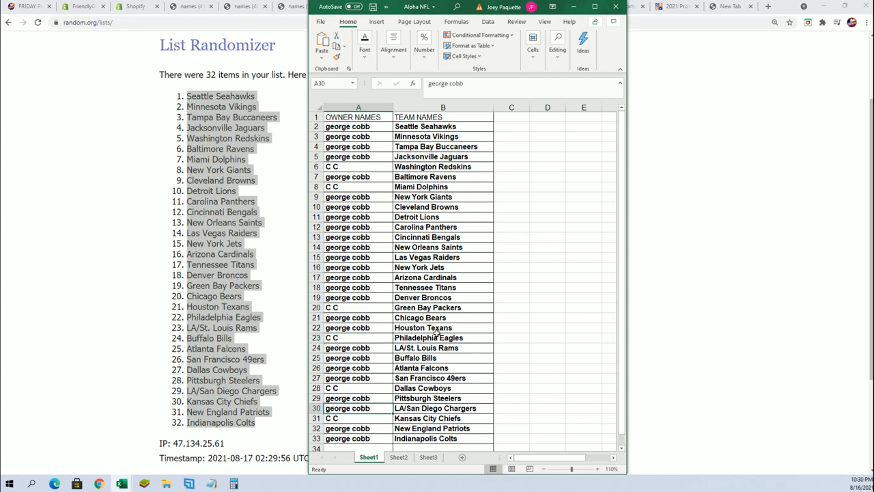
mouse_move(395, 407)
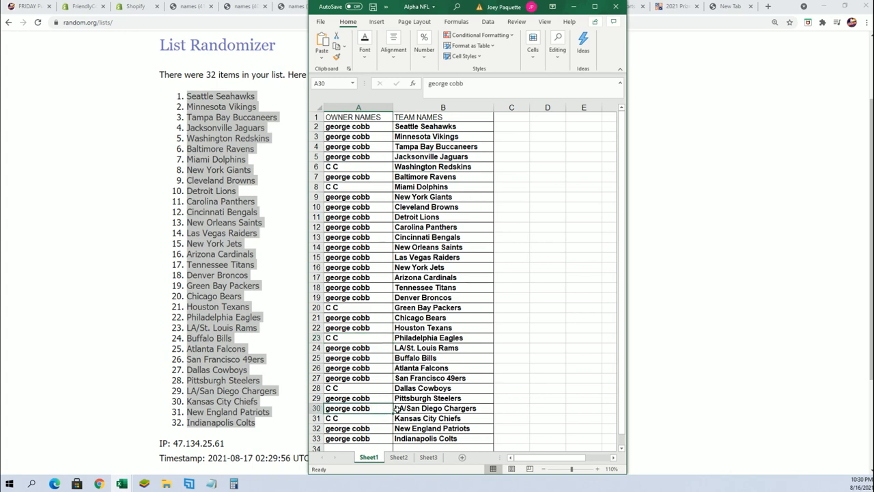
mouse_move(415, 238)
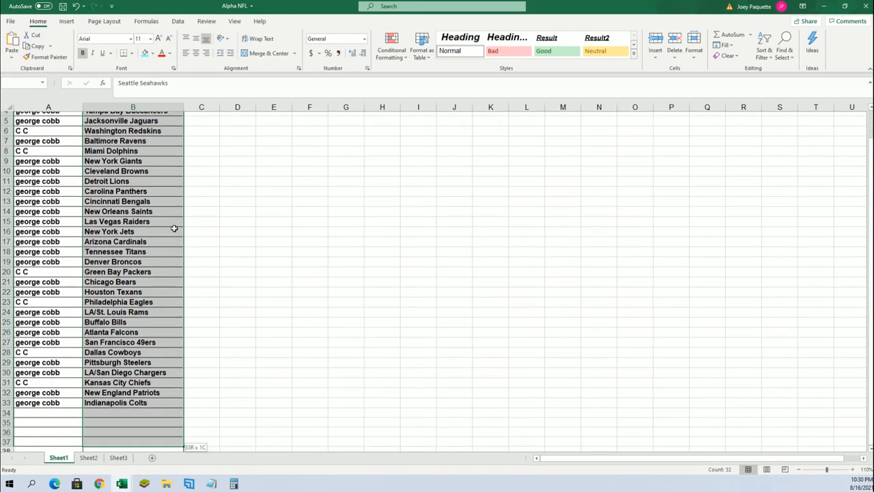
- Sort the sheet A to Z by team name via Sort & Filter
click(765, 42)
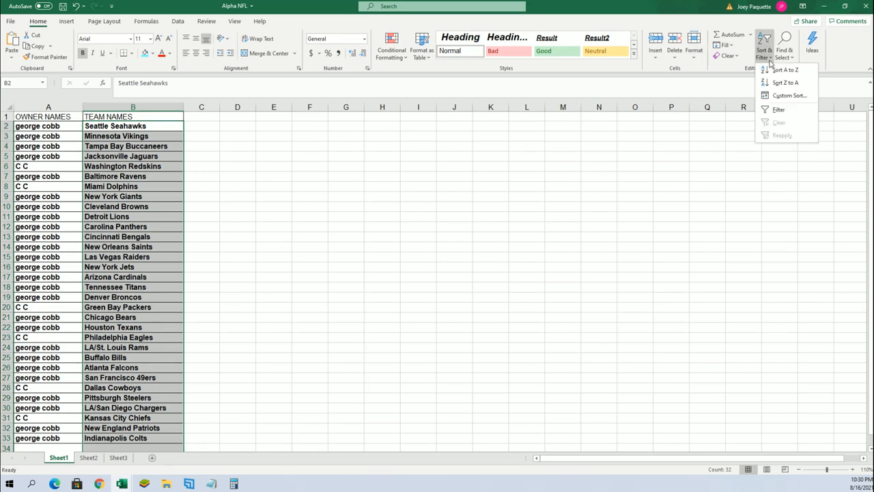
click(781, 71)
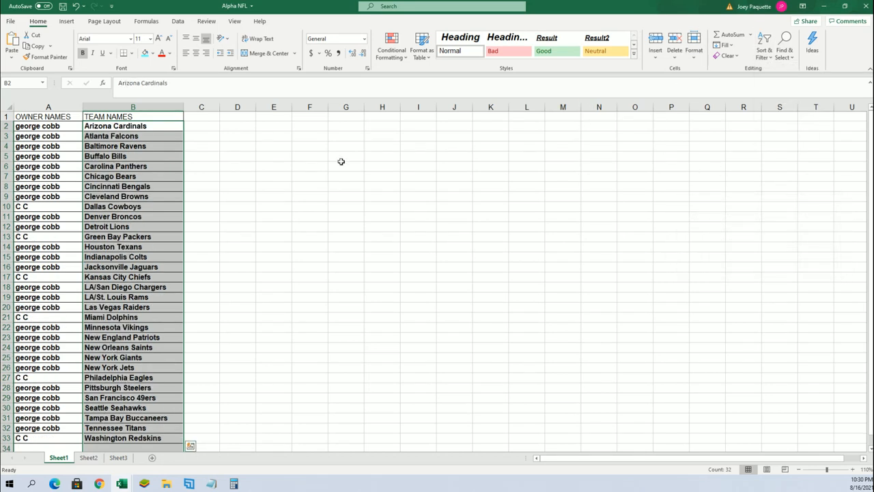